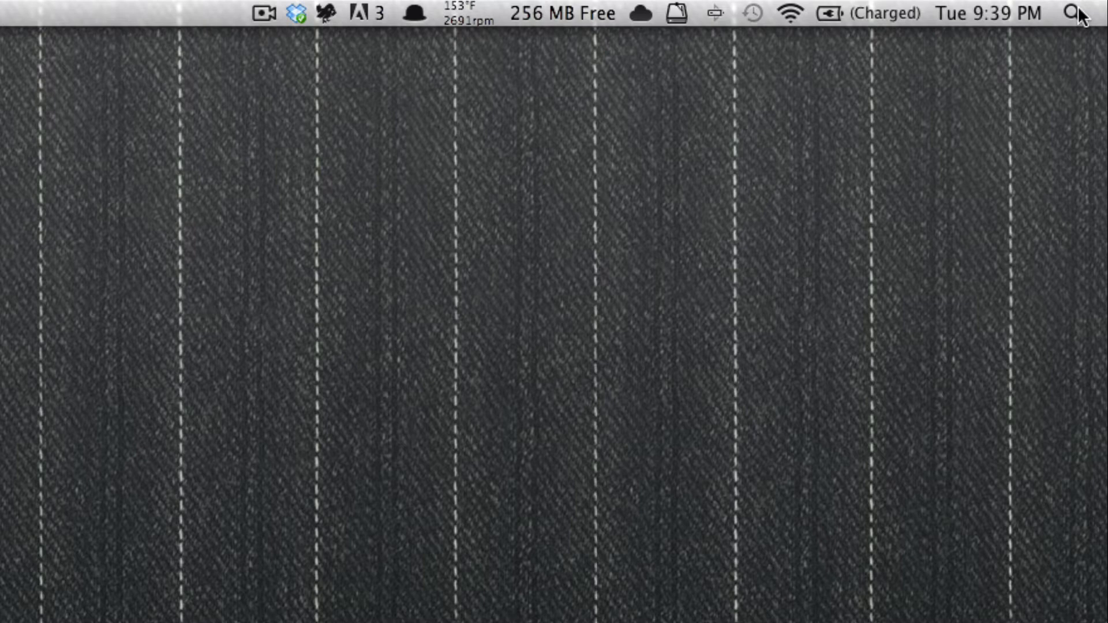
mouse_move(431, 37)
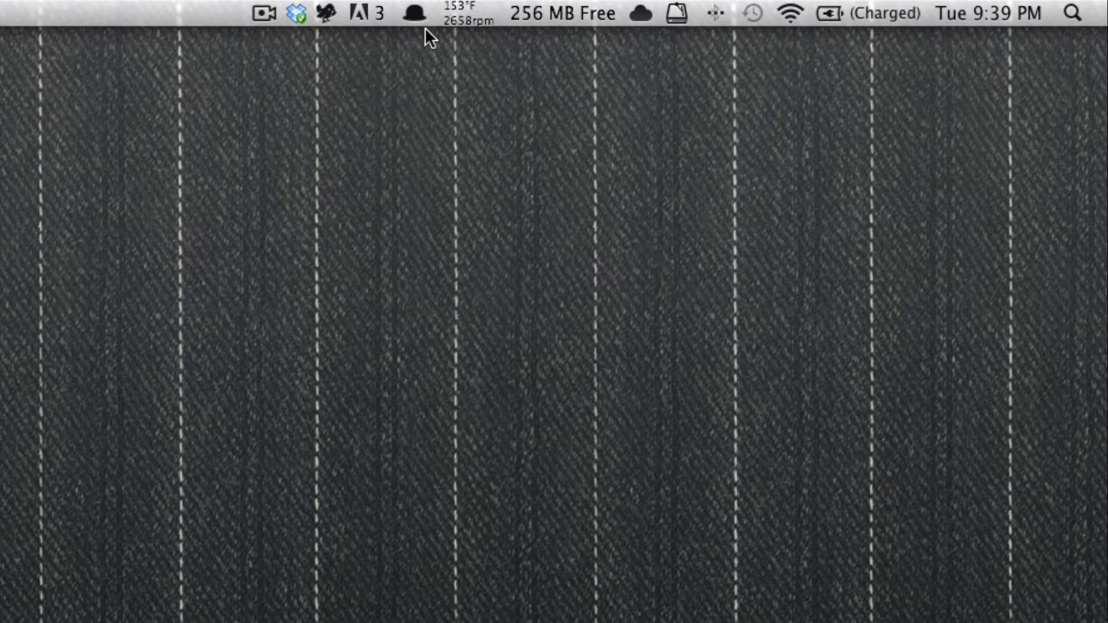
Open Alfred Preferences to File Search's Default Results, then summon the Alfred search bar
left_click(414, 13)
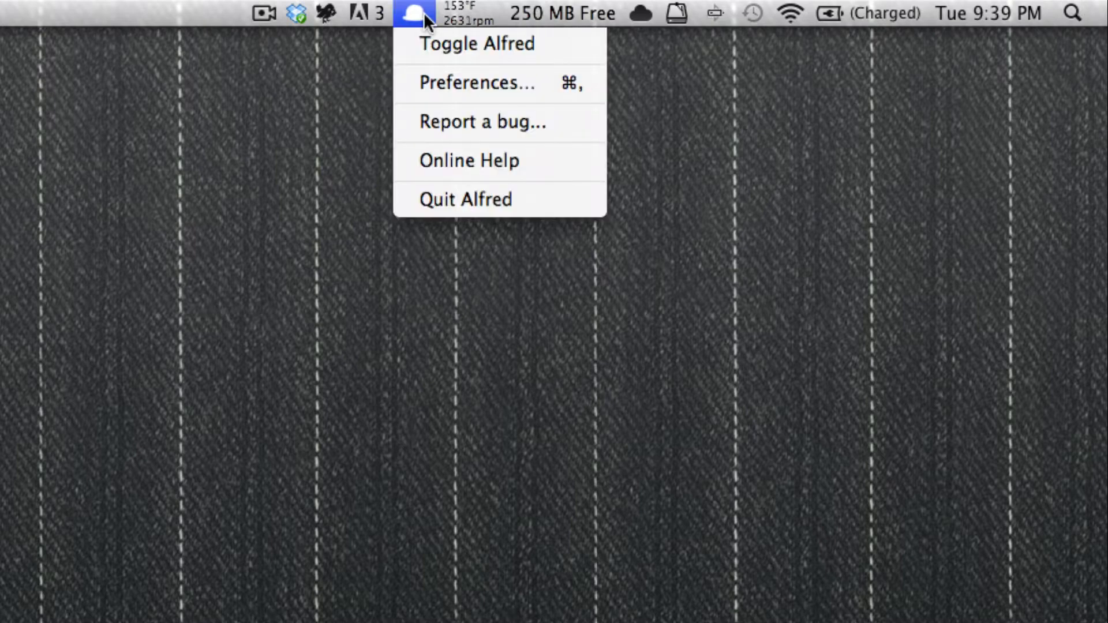
mouse_move(476, 82)
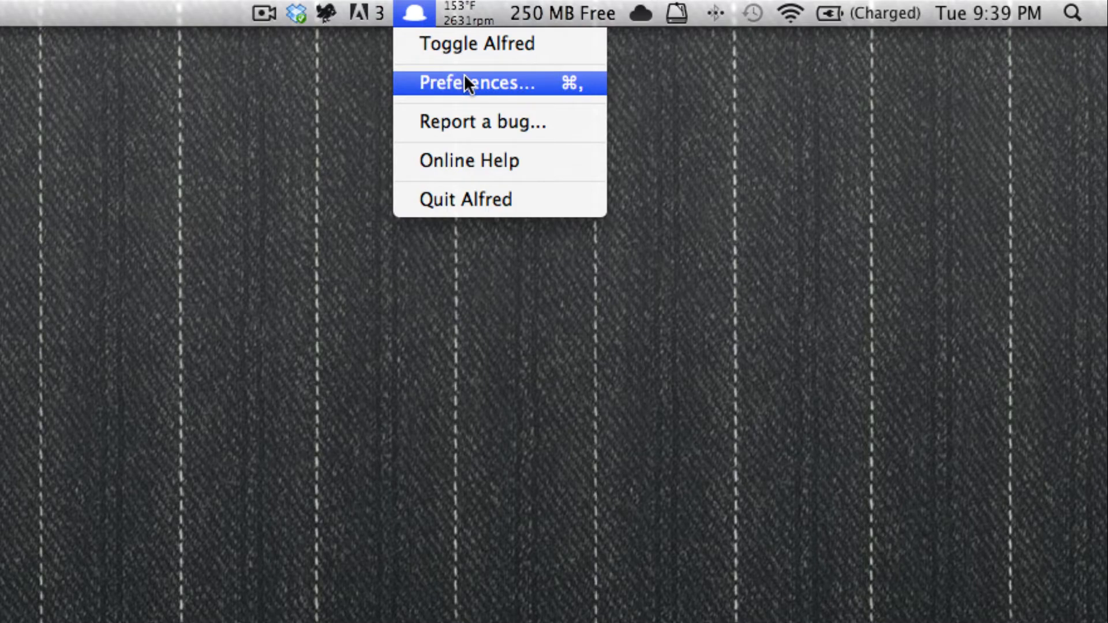
left_click(476, 83)
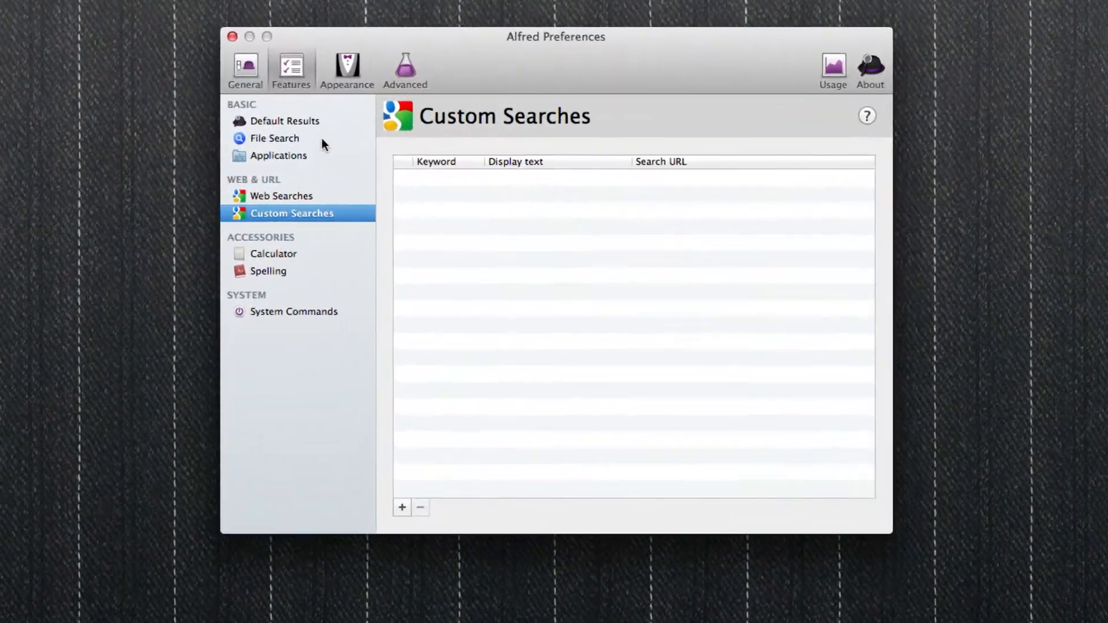
left_click(274, 138)
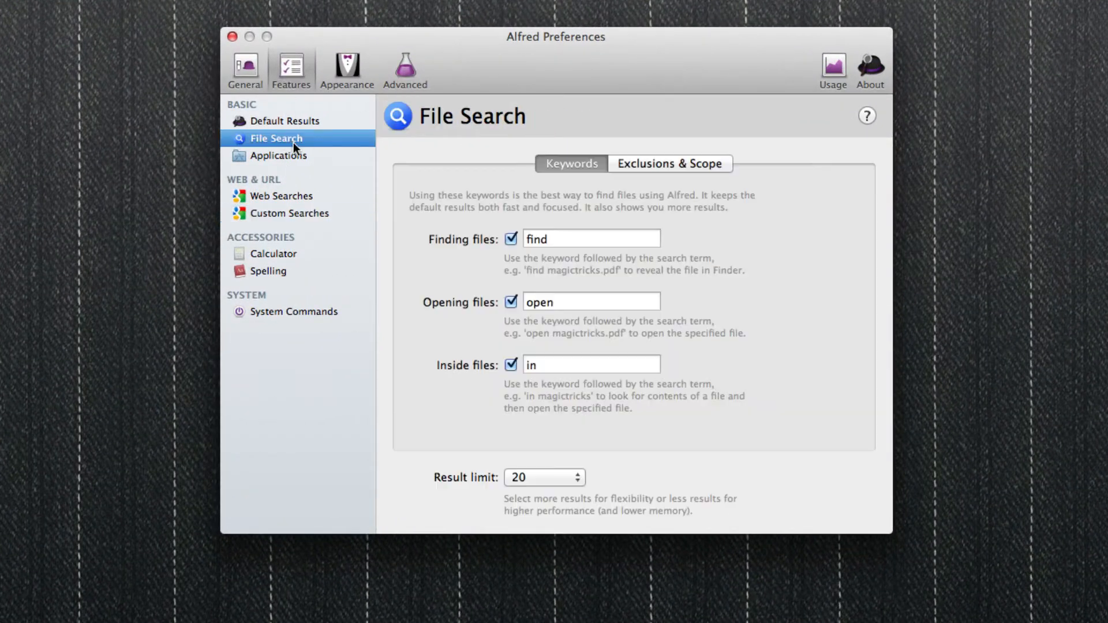
left_click(287, 120)
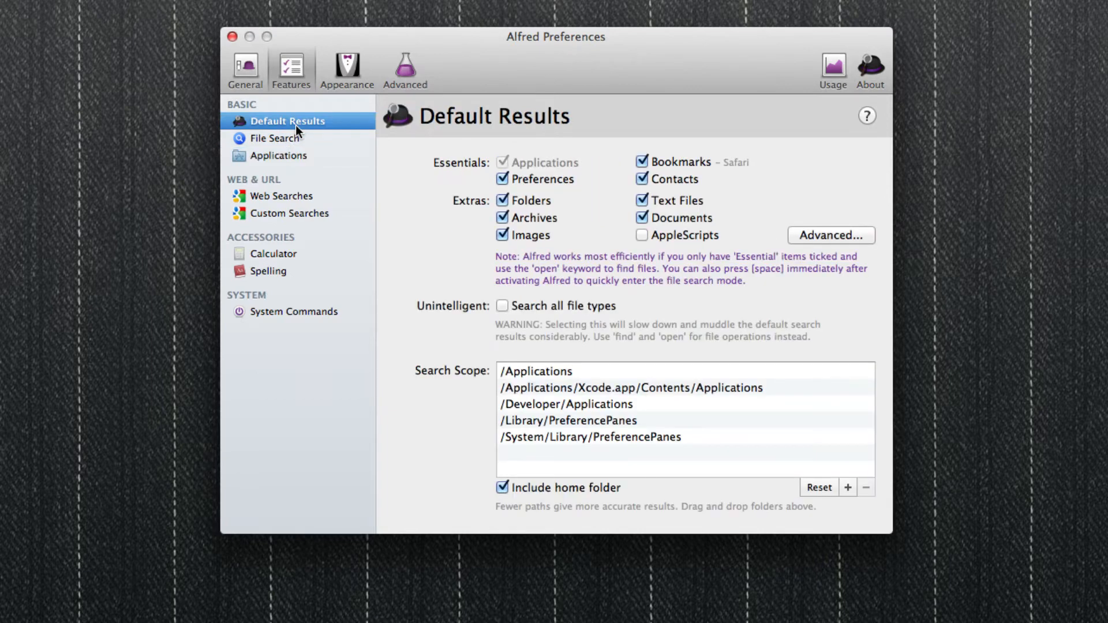
key("cmd+Return")
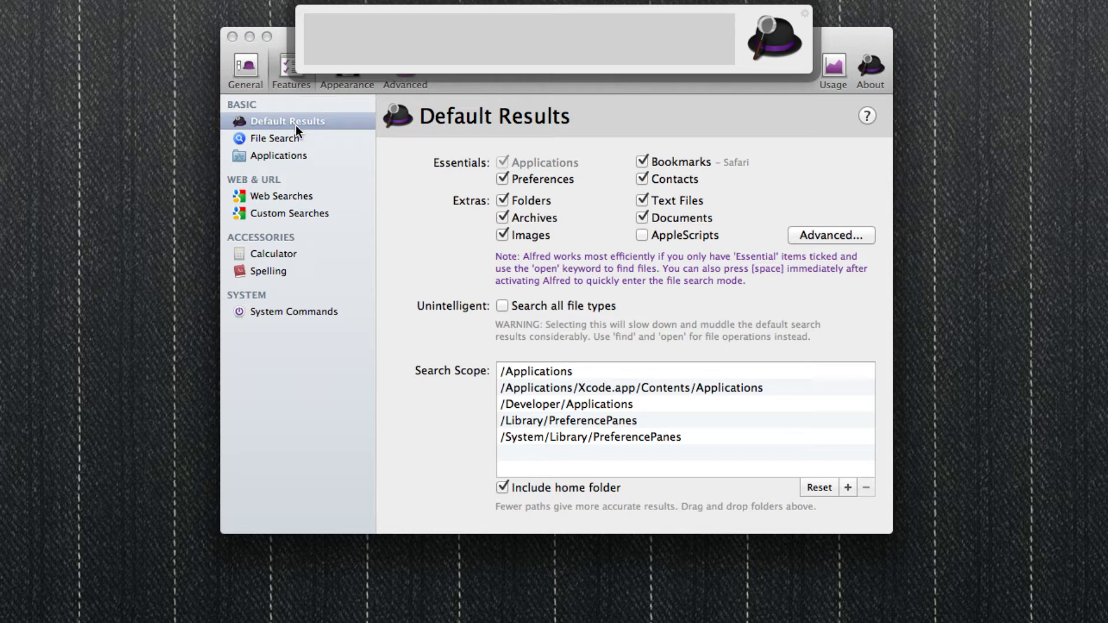
Type 'fina' in the Alfred bar and close the Alfred Preferences window
type("fina")
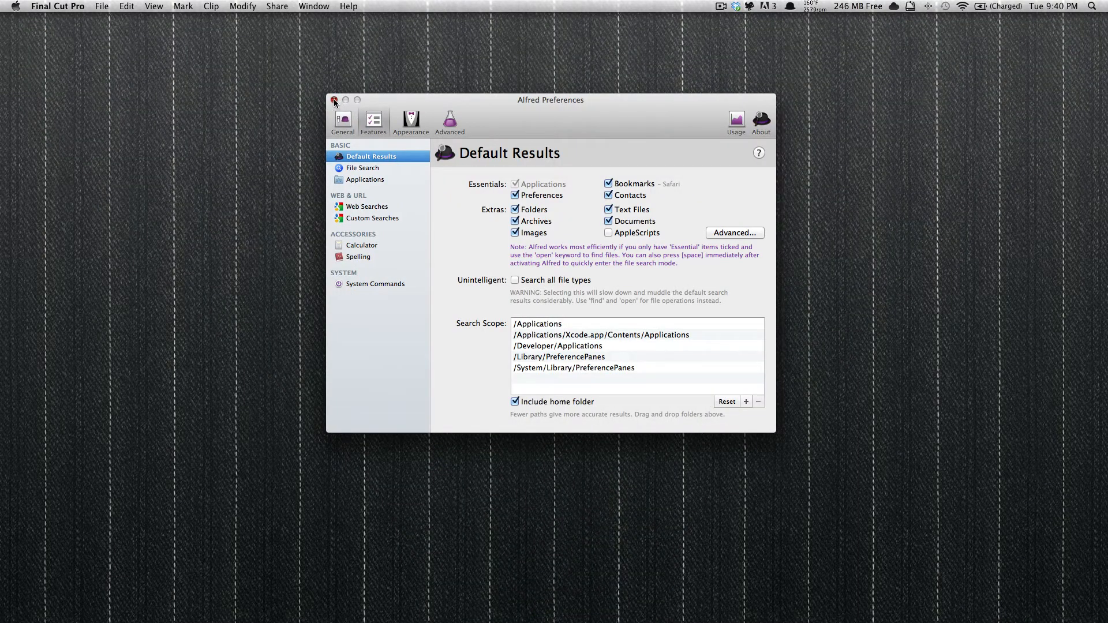
left_click(334, 100)
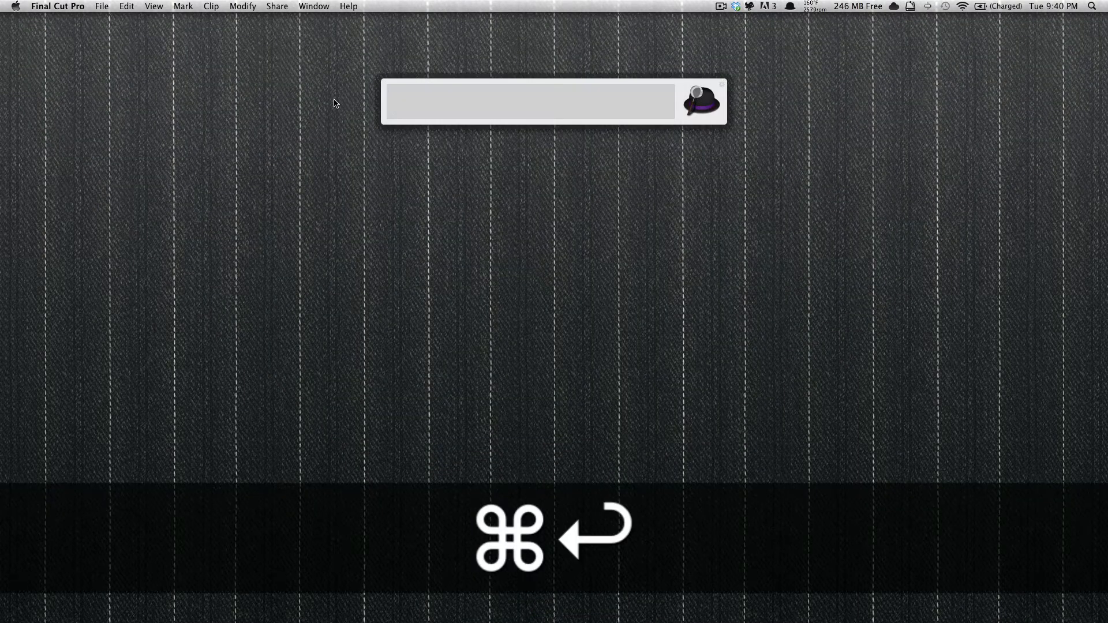
Enter the query 'how stuf' in the Alfred bar to run it in Chrome
type("h")
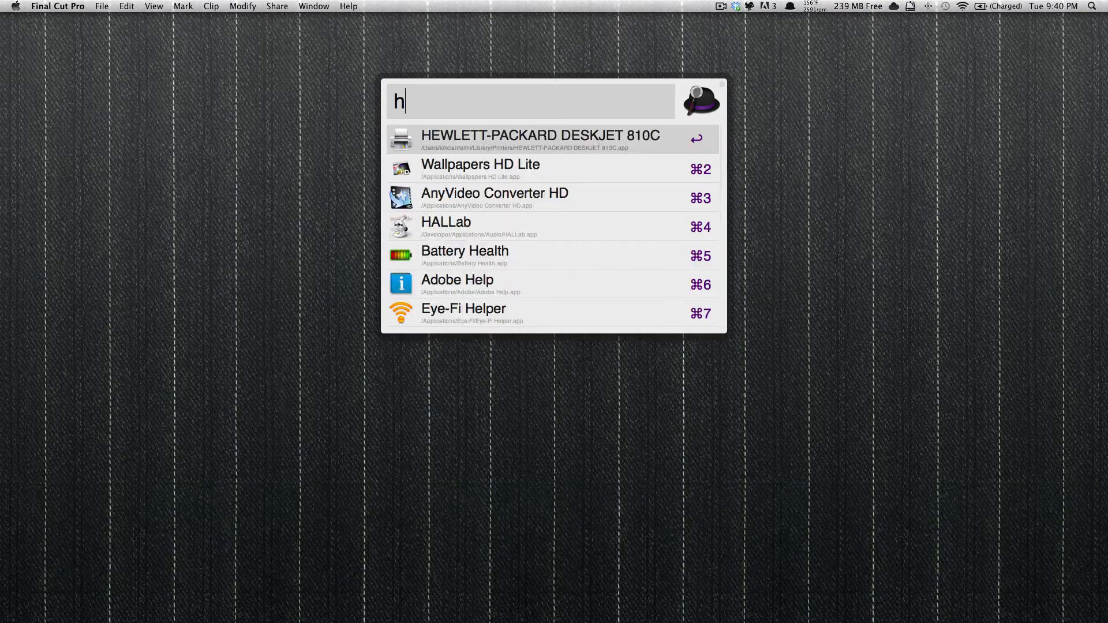
type("ow stuf")
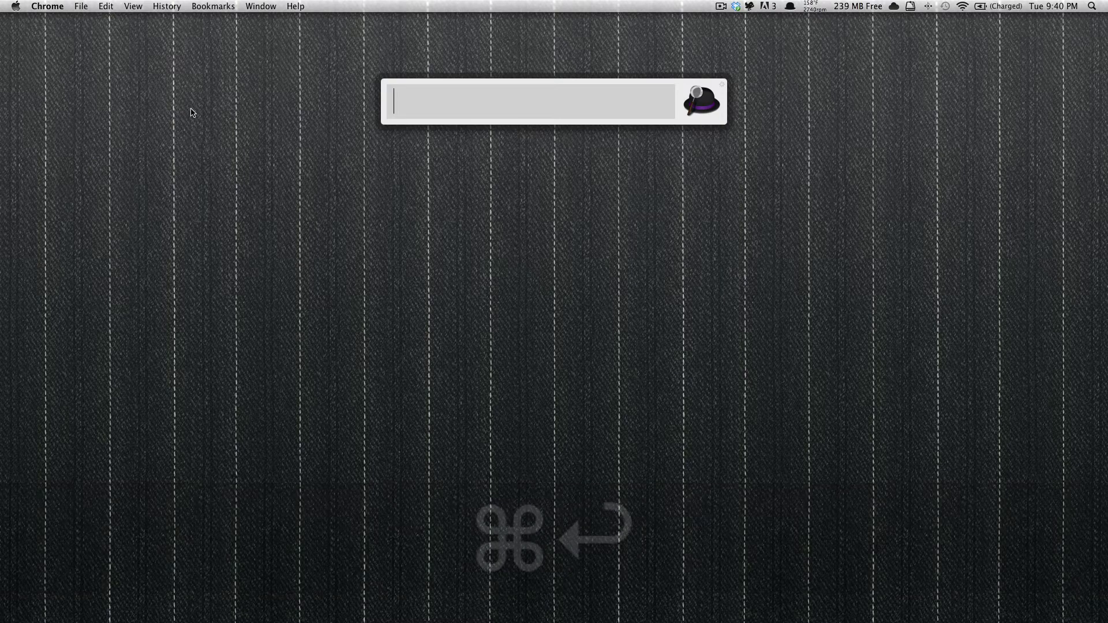
Type 'chunmin' and reopen Alfred Preferences on the Default Results settings
type("chunmin")
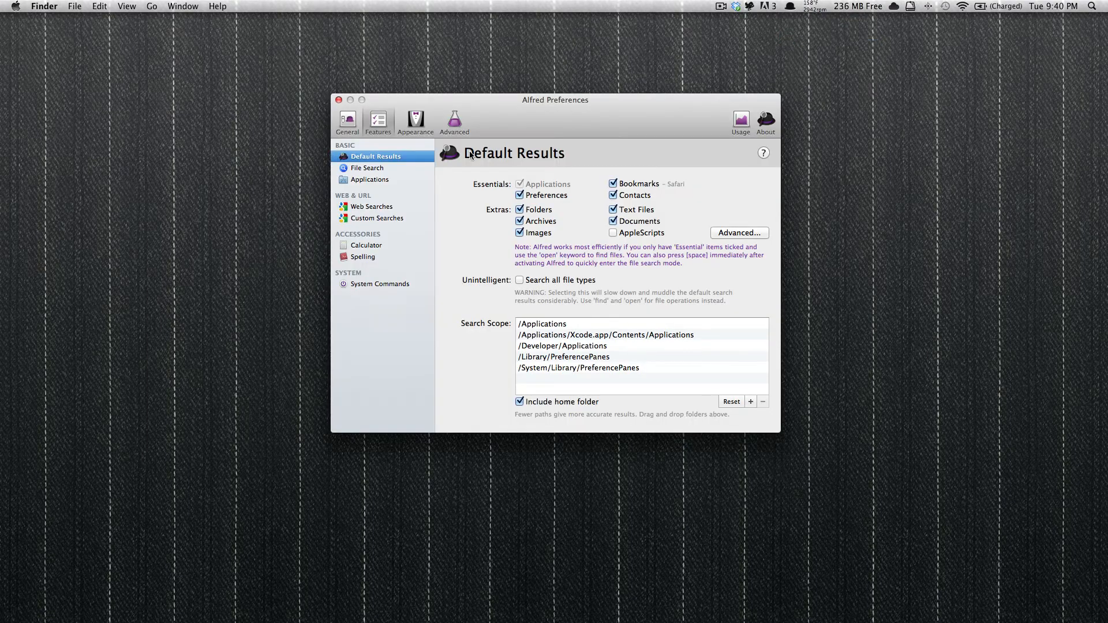
mouse_move(422, 254)
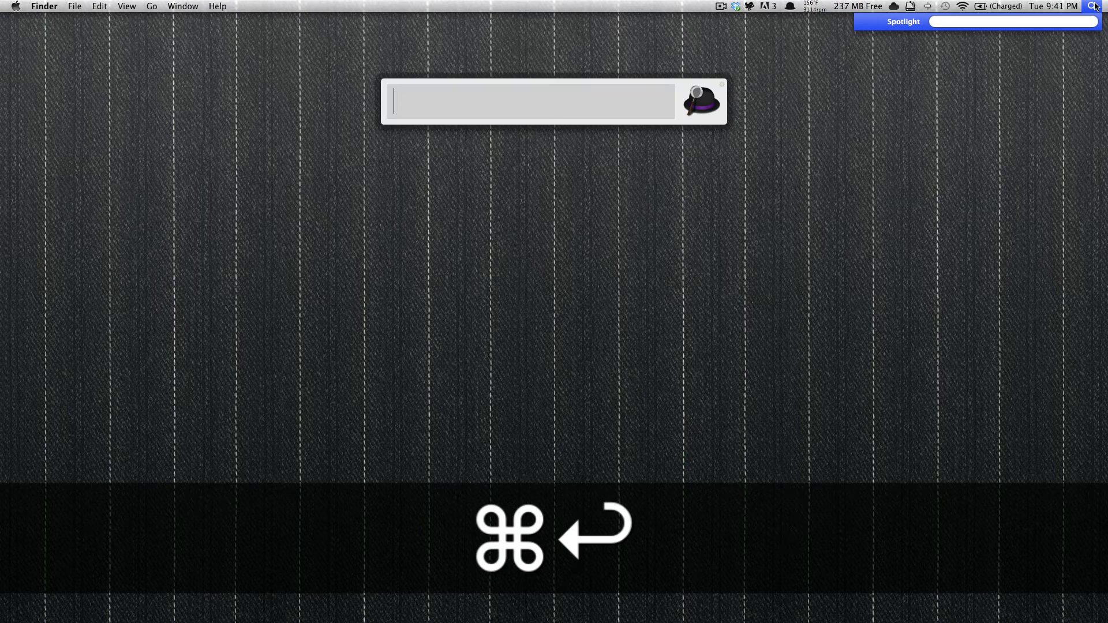
Type 'final', then 'fina' in Alfred, listing Final Cut Pro and Final Cut Events
type("final")
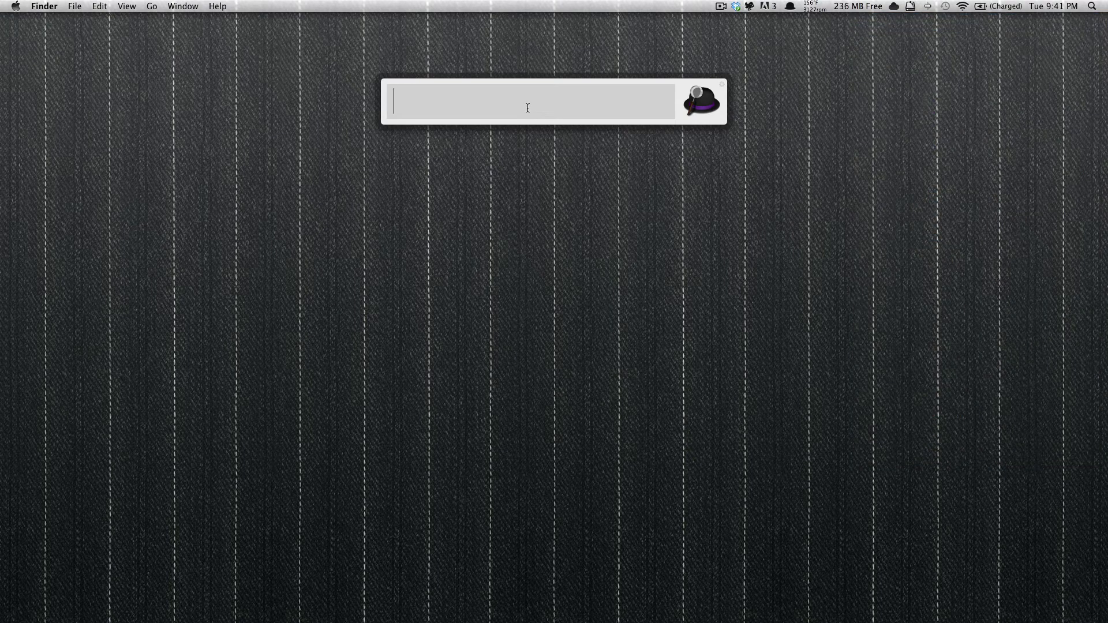
type("fina")
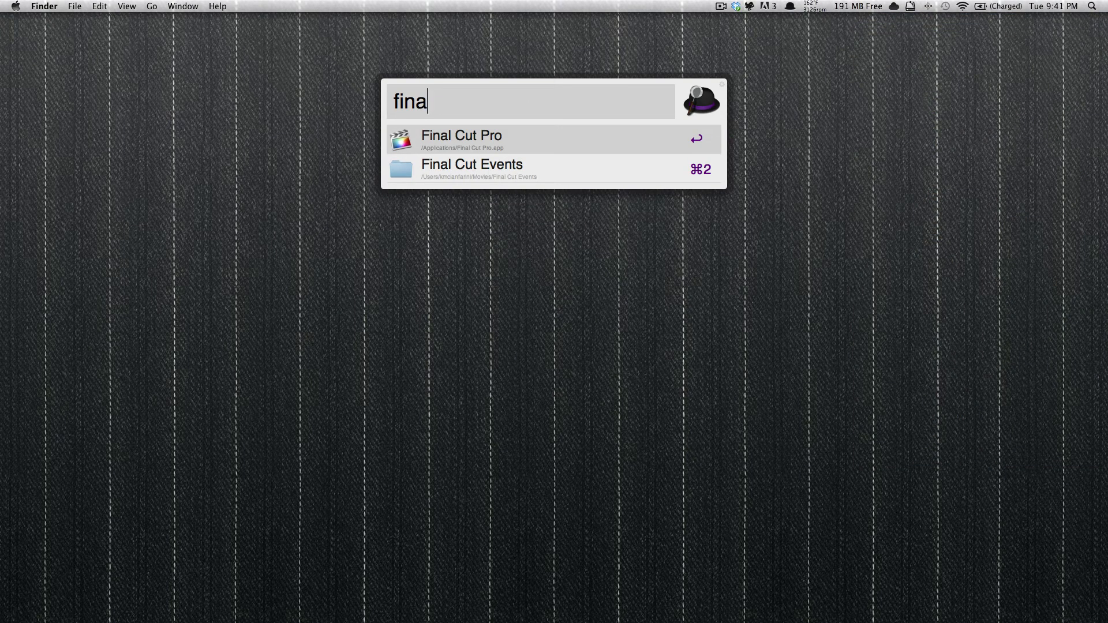